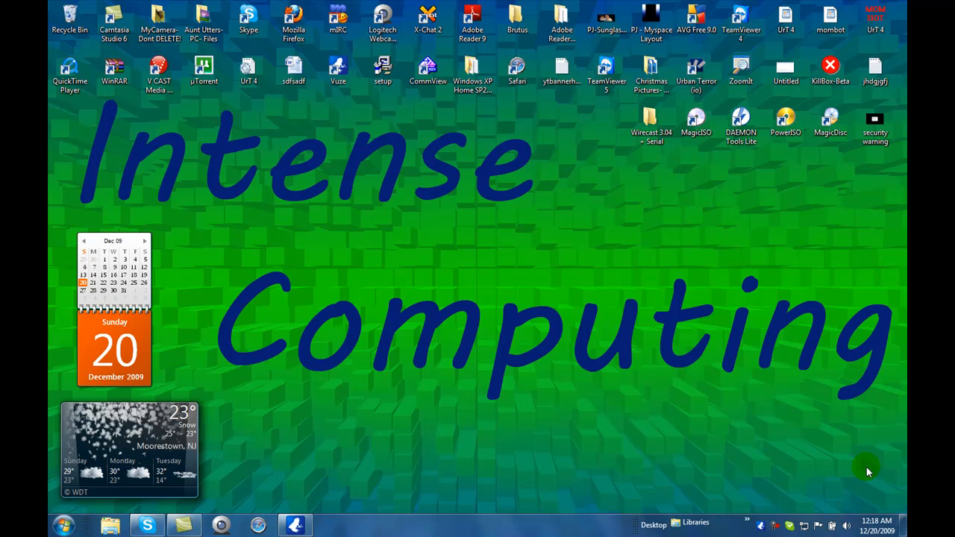
Navigate from Computer through Local Disk (C:), Program Files and UrbanTerror into the q3ut4 folder
left_click(63, 525)
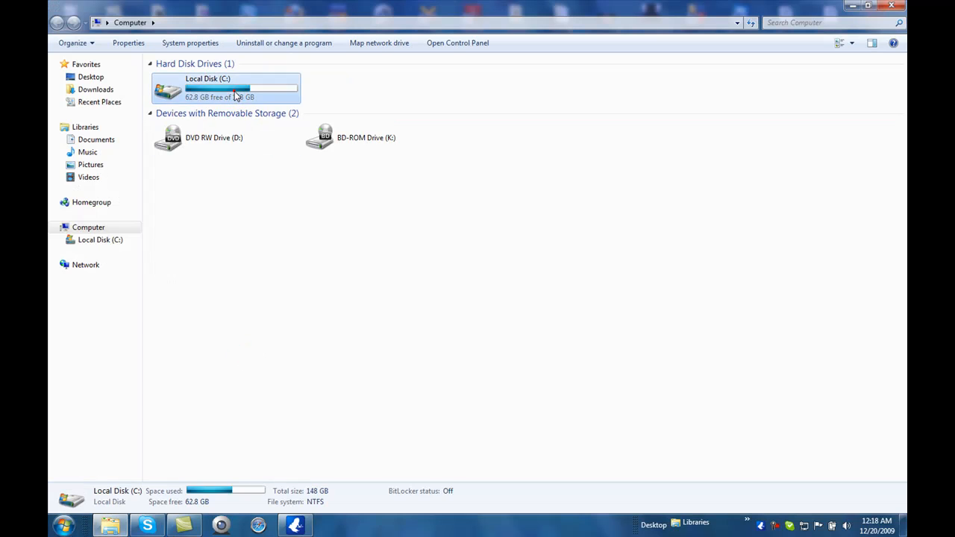
double_click(207, 88)
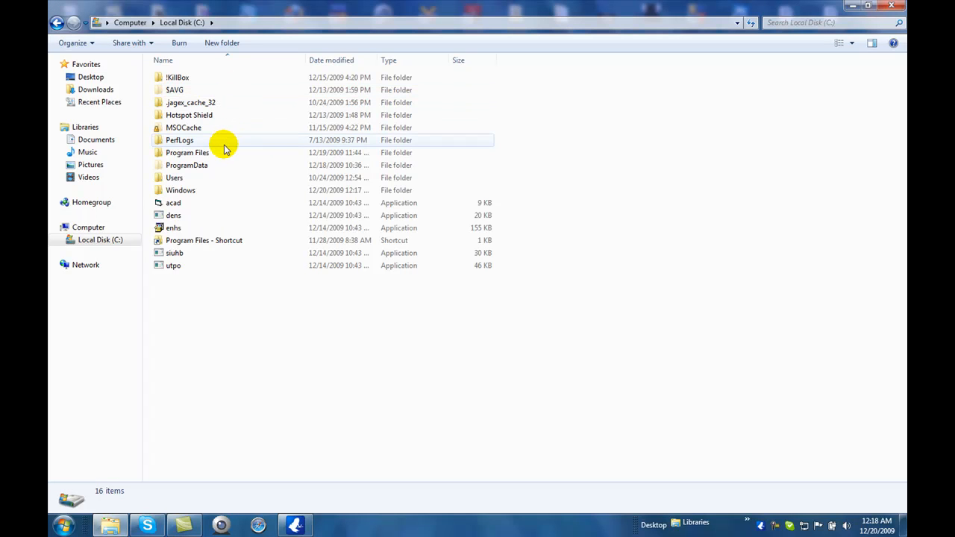
double_click(188, 152)
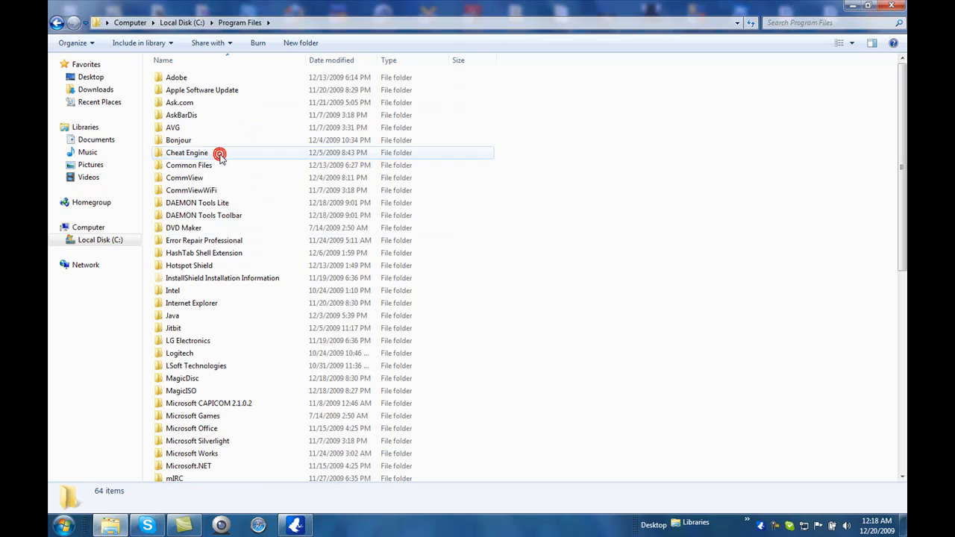
scroll("down", 3)
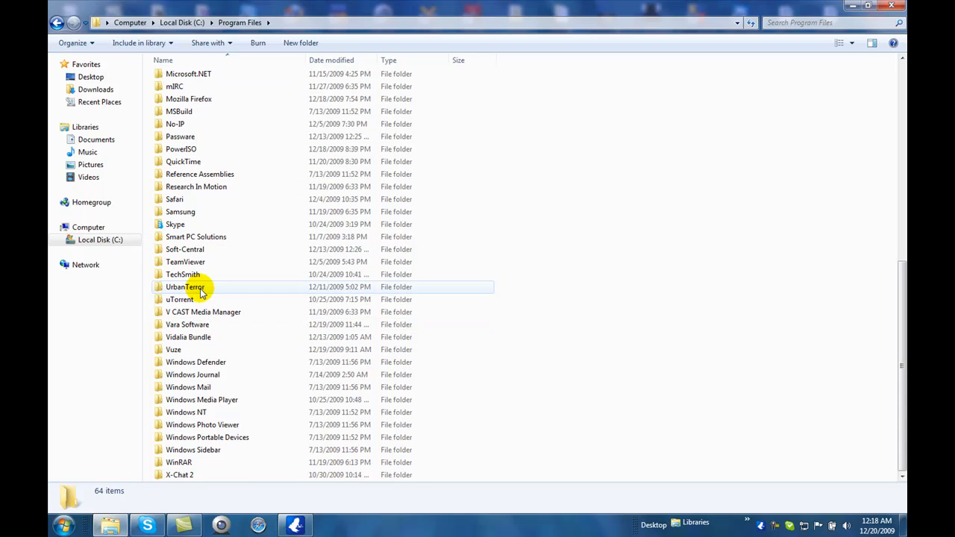
double_click(185, 286)
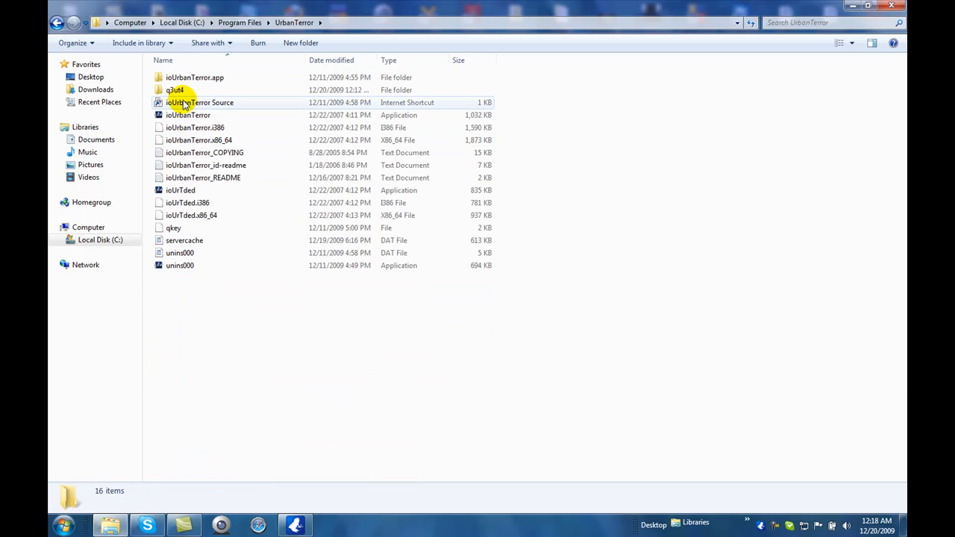
mouse_move(174, 89)
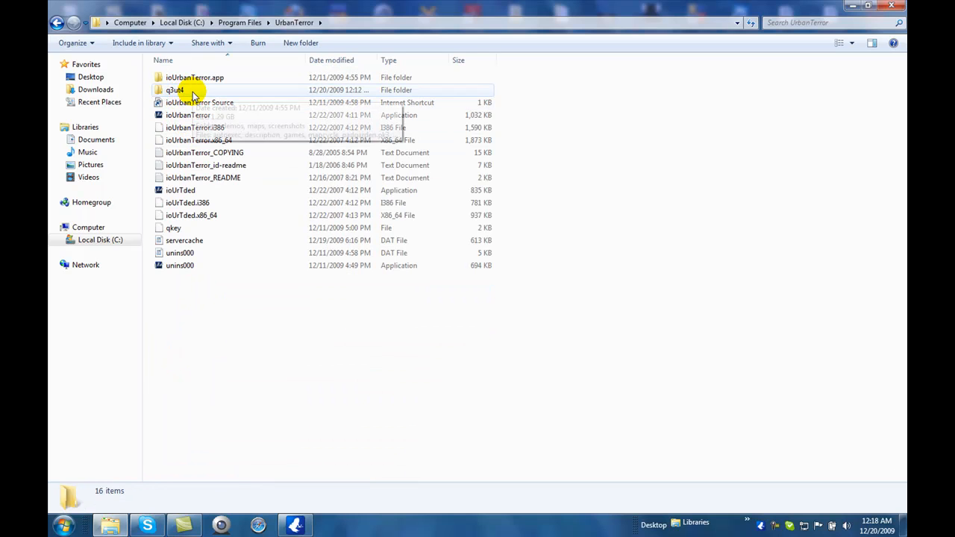
double_click(175, 89)
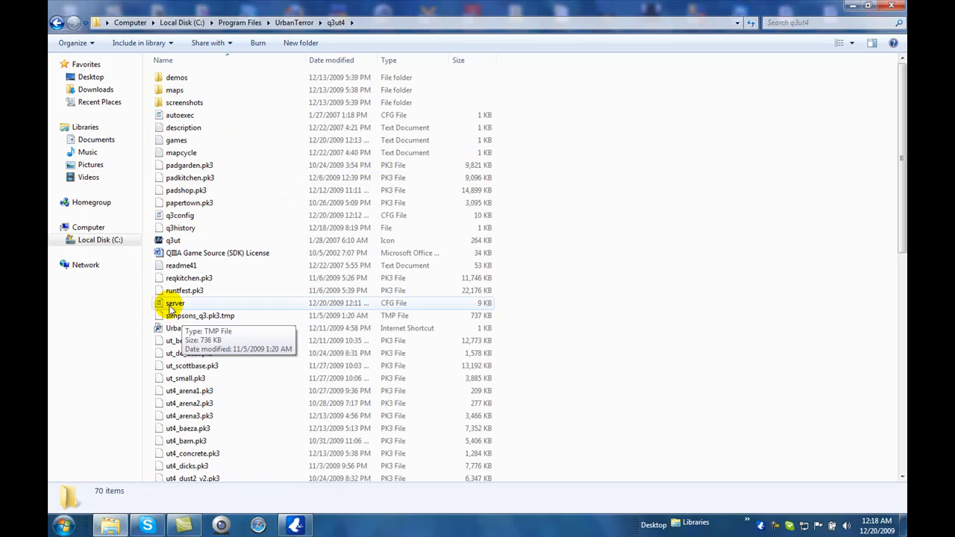
Set WordPad as the program that always opens server.cfg via Open with
right_click(175, 303)
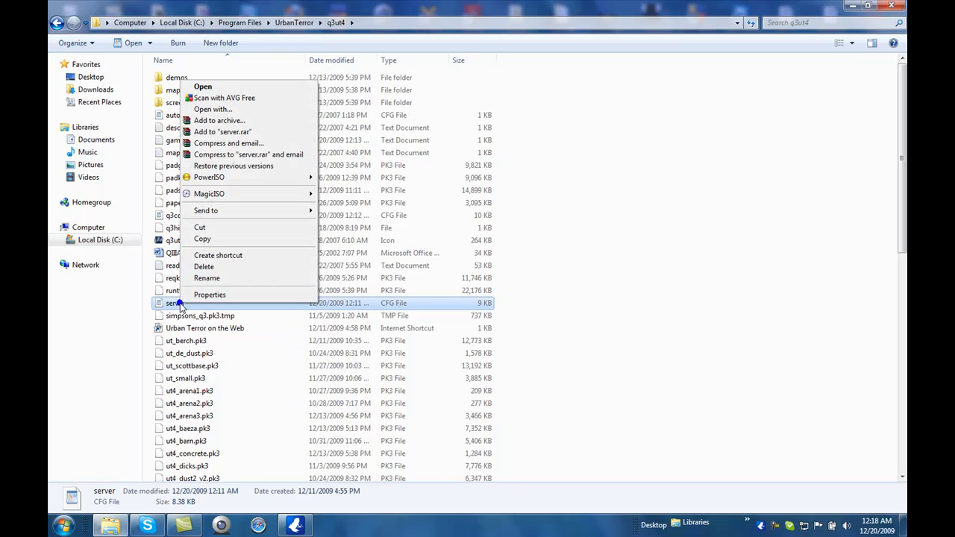
mouse_move(251, 85)
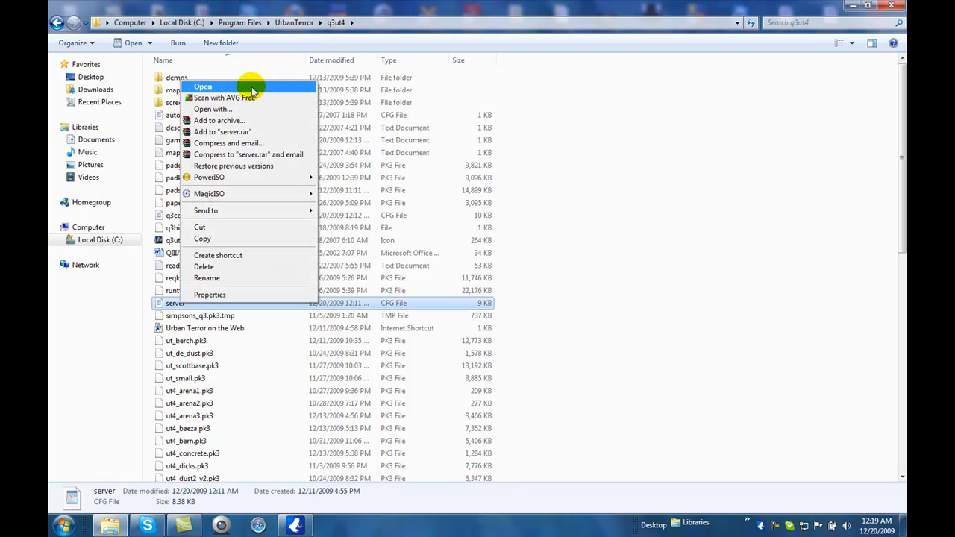
mouse_move(224, 98)
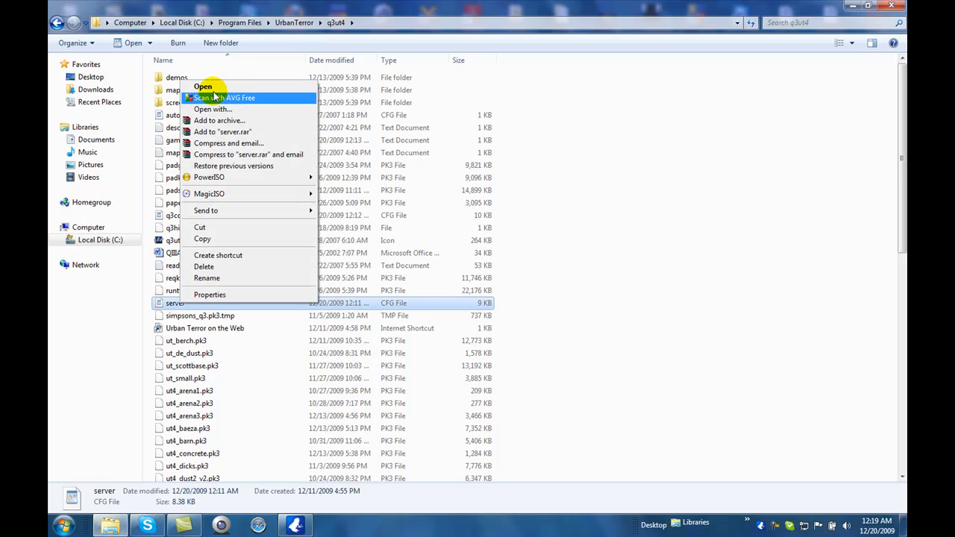
mouse_move(237, 105)
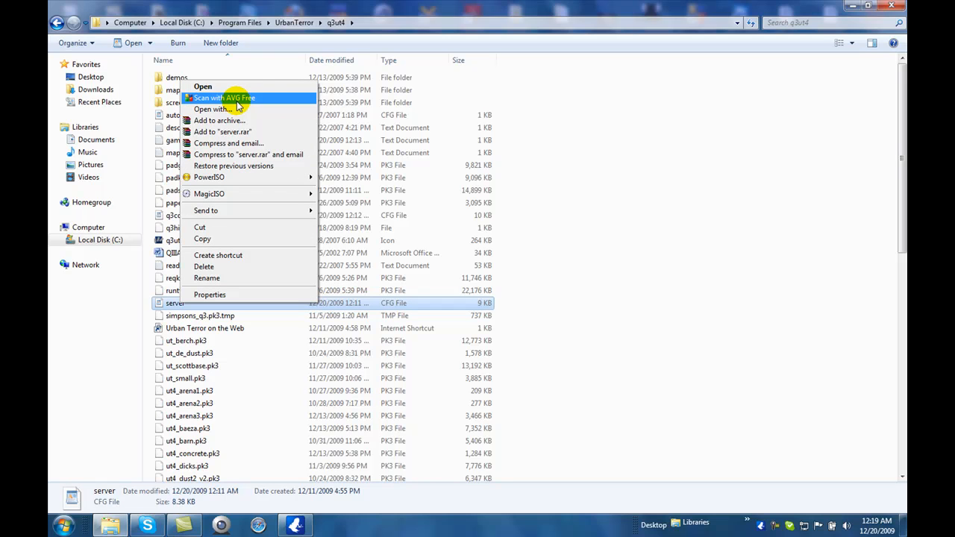
mouse_move(259, 85)
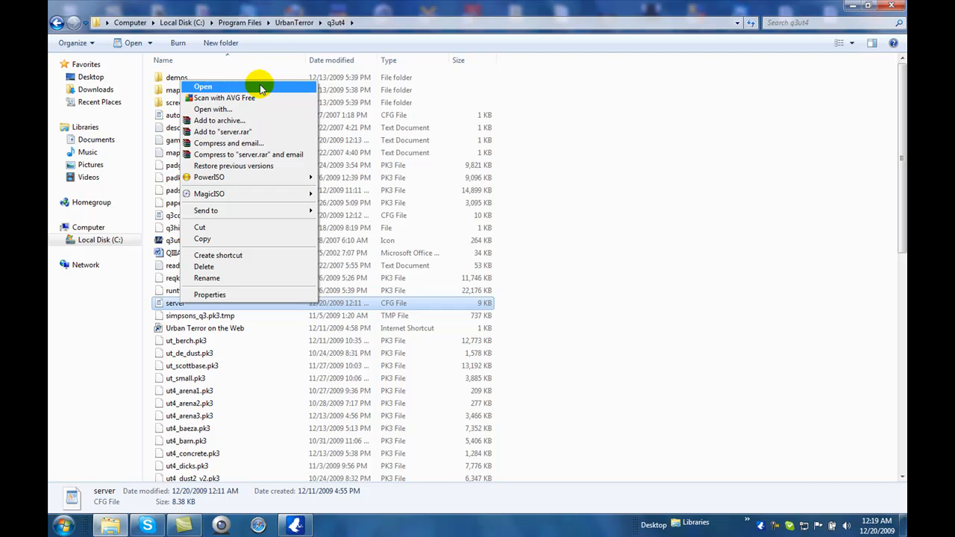
mouse_move(212, 109)
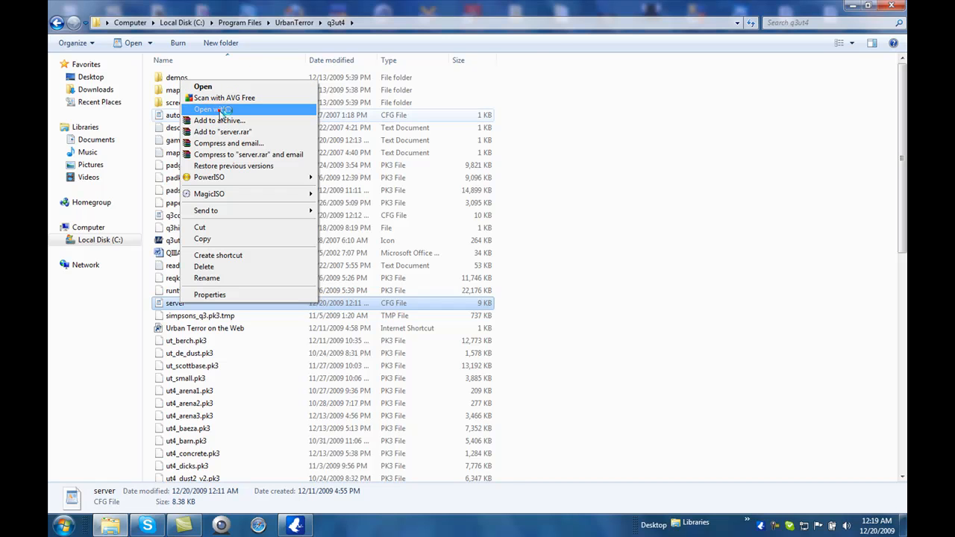
left_click(209, 108)
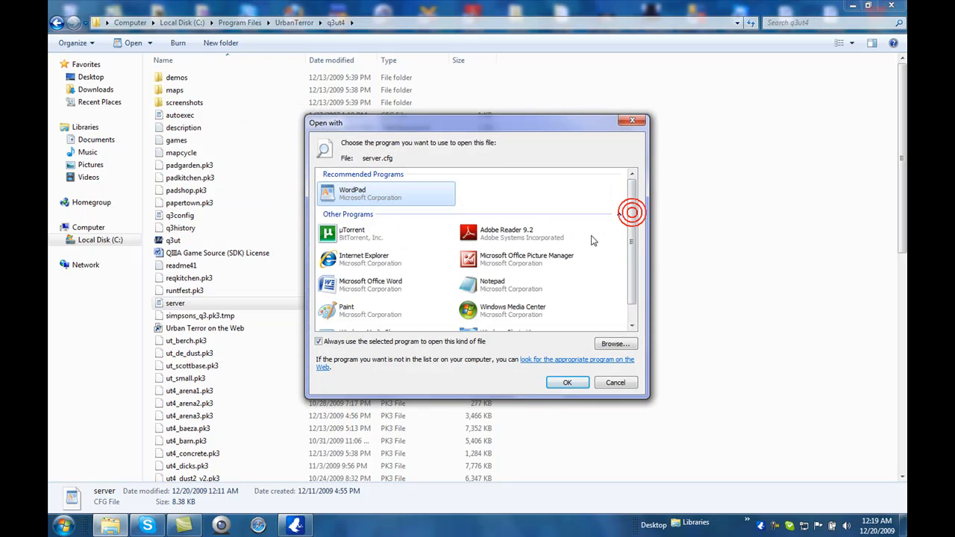
scroll("down", 3)
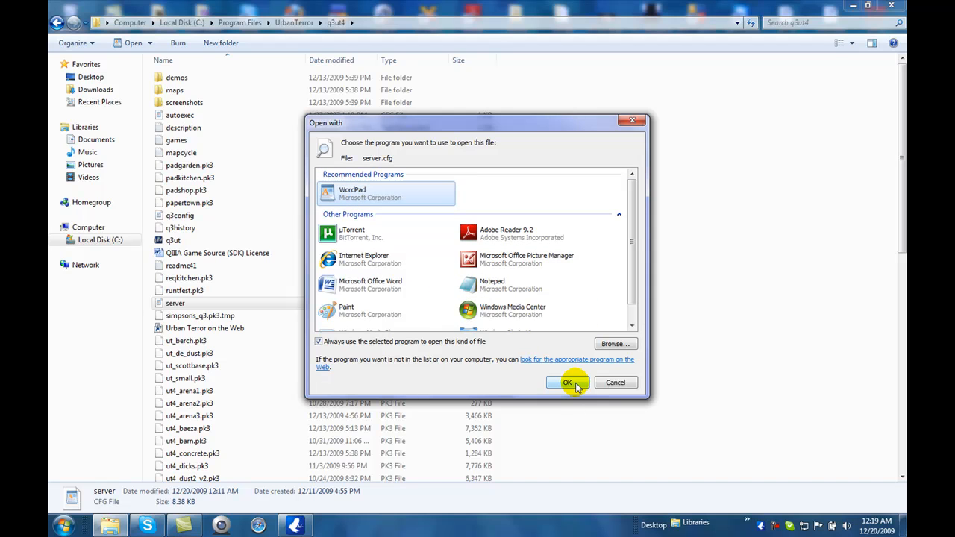
left_click(567, 382)
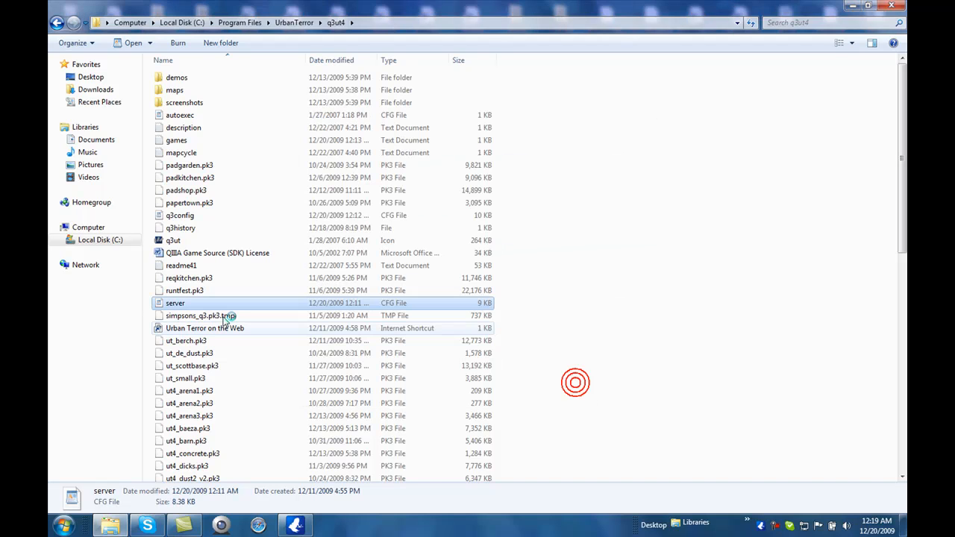
mouse_move(764, 292)
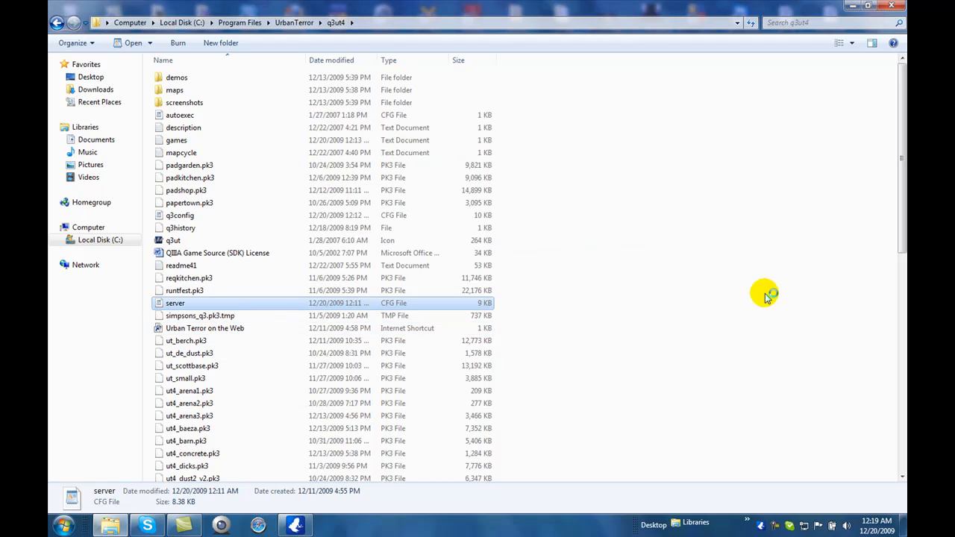
Edit server.cfg in WordPad: sv_hostname '|DE| Funhouse', g_motd '|DE| Server- Have Fun!'
double_click(176, 303)
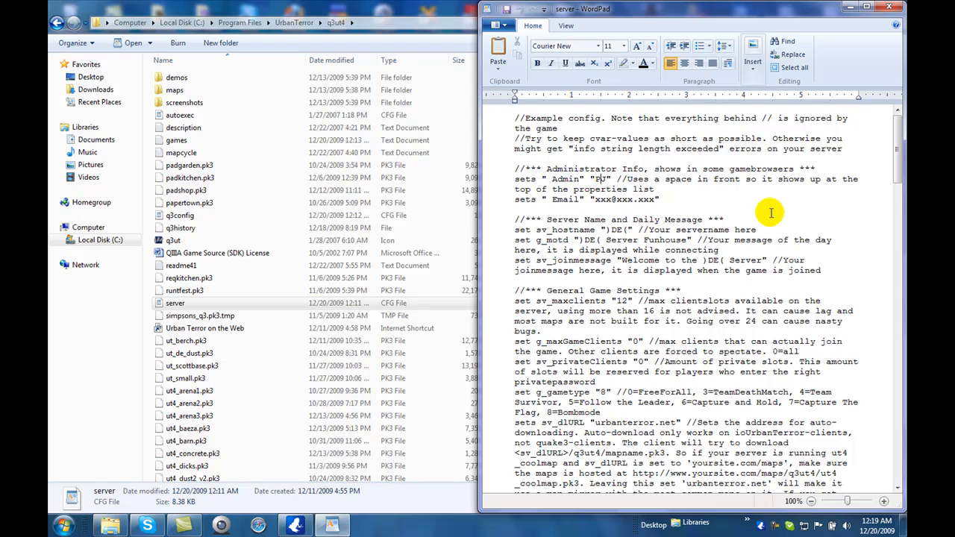
mouse_move(653, 176)
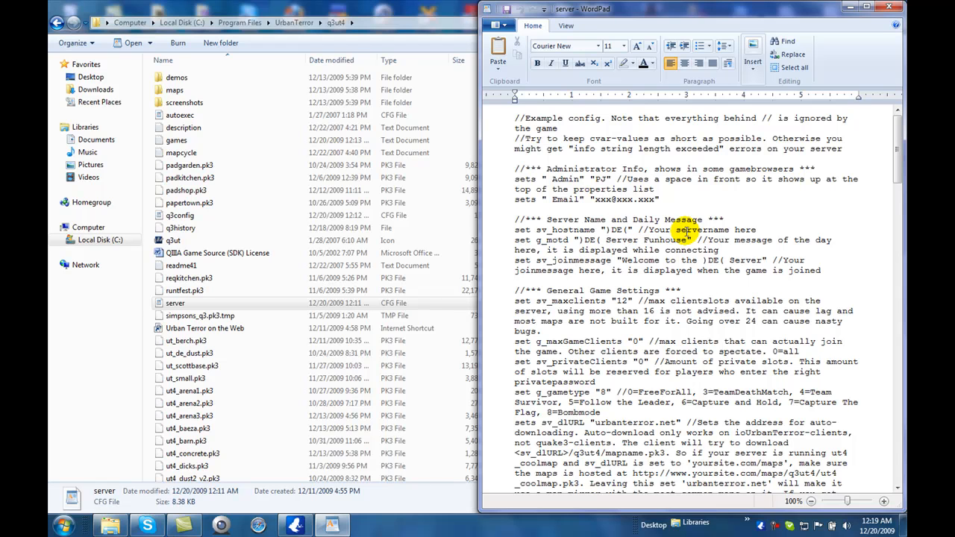
type("Funhouse")
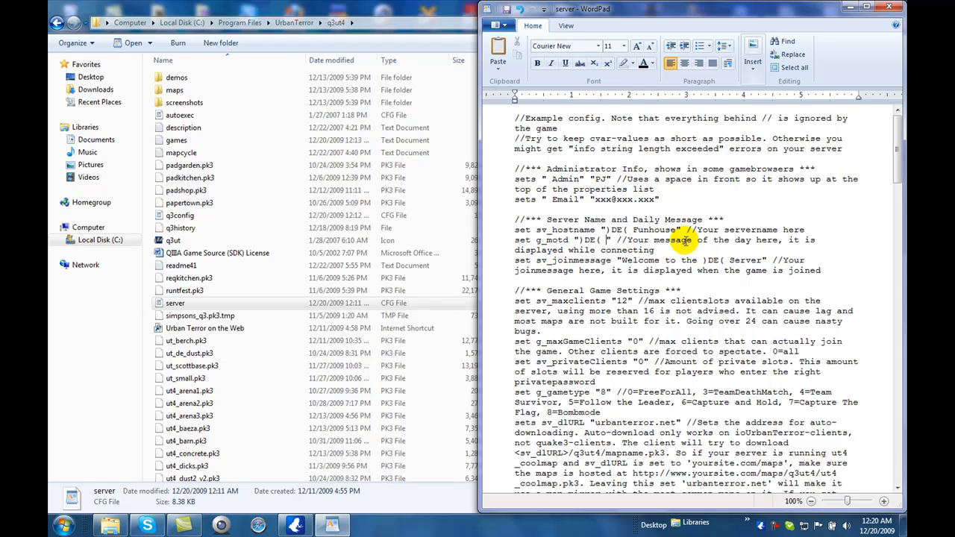
type("Server-")
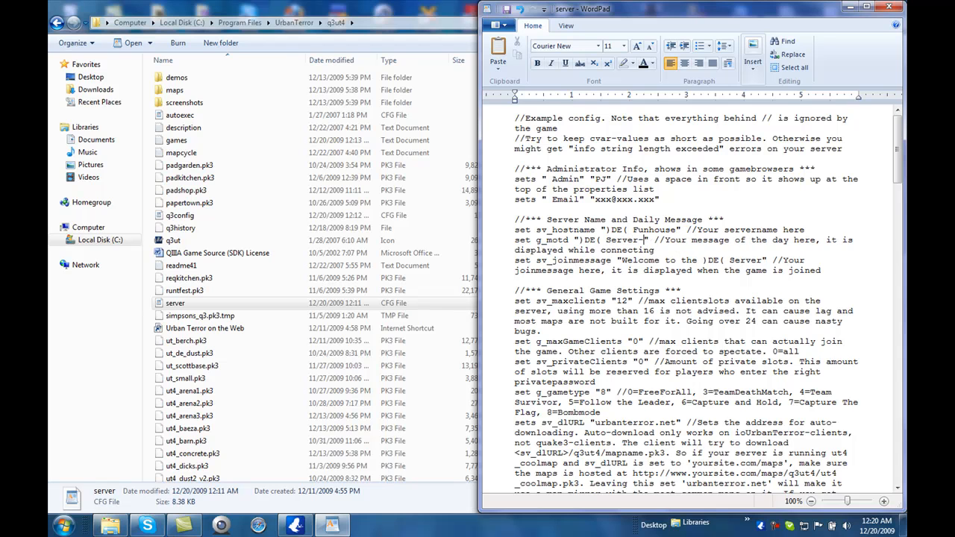
type("Have fun!")
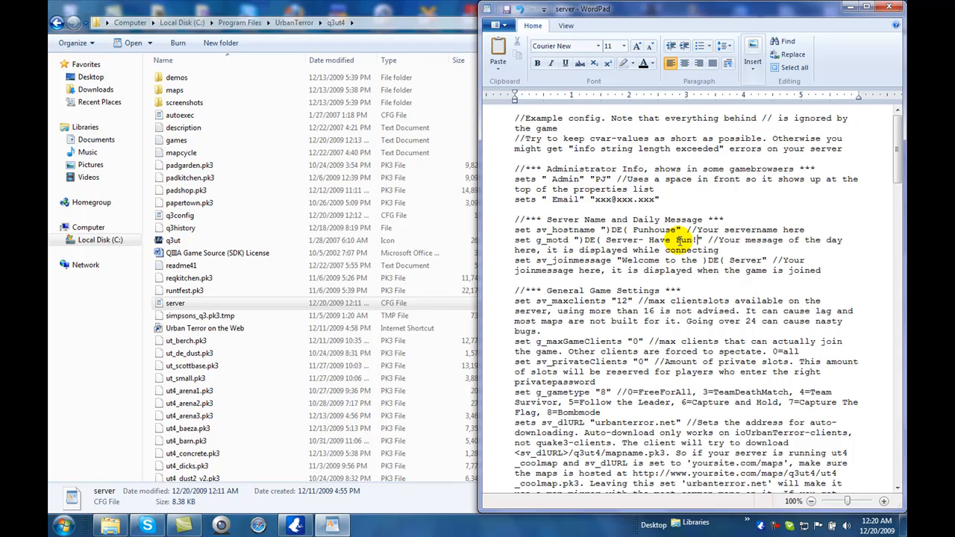
double_click(581, 260)
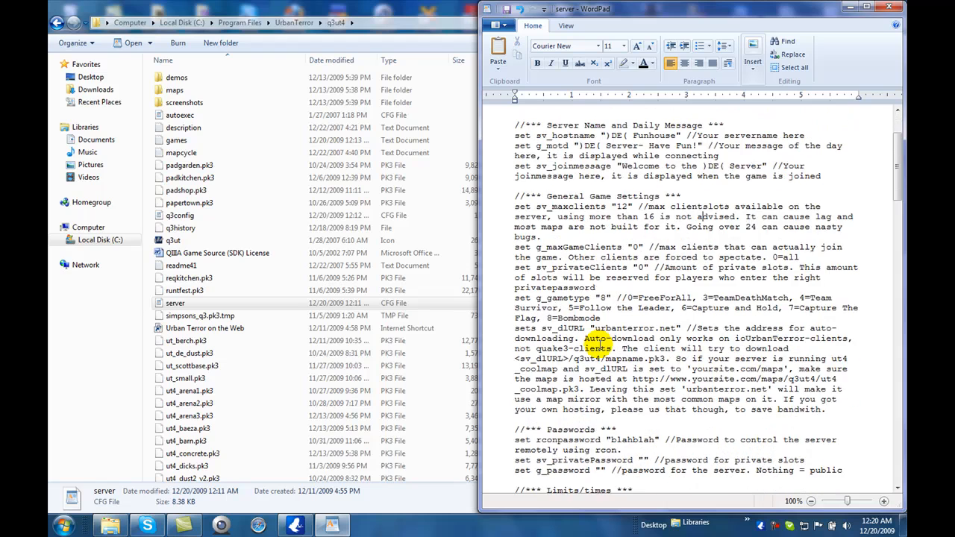
scroll("down", 3)
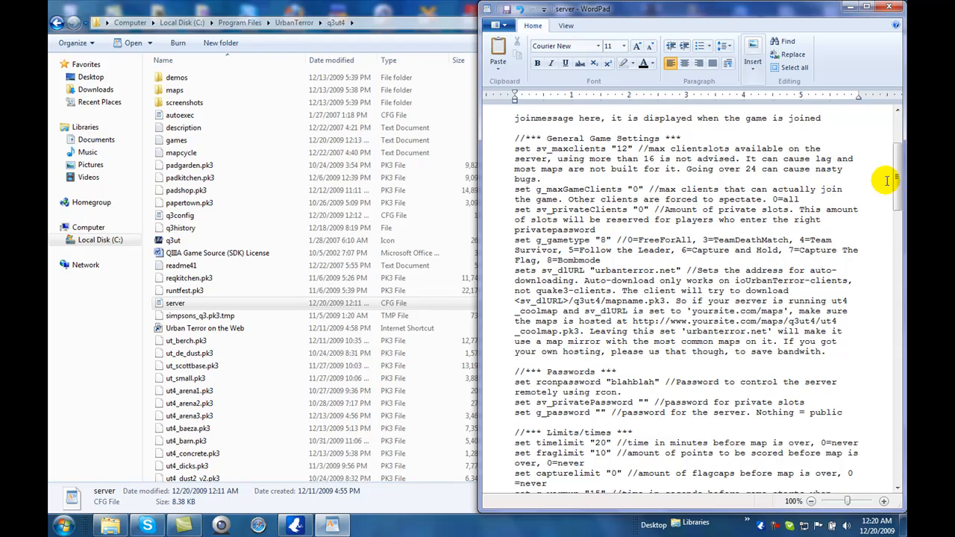
scroll("down", 3)
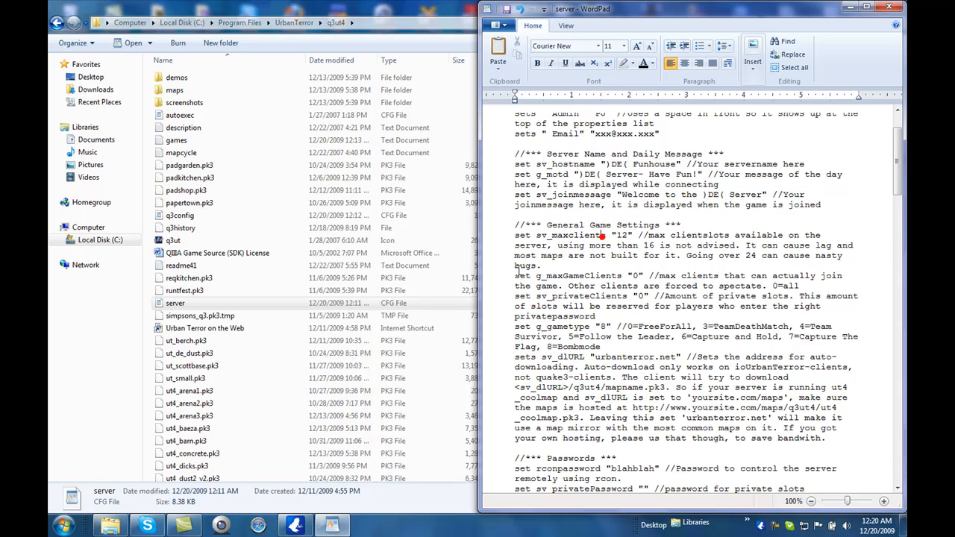
double_click(583, 275)
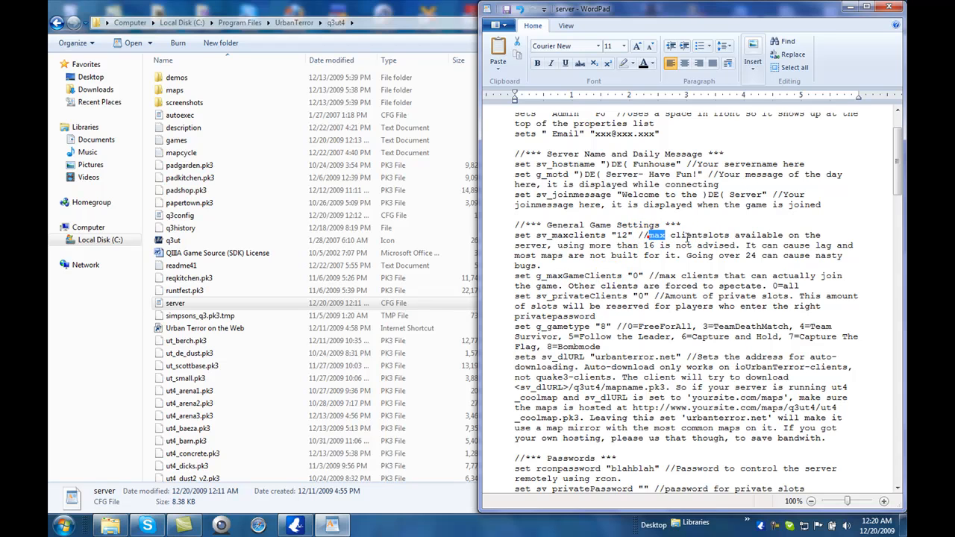
left_click_drag(649, 236, 785, 236)
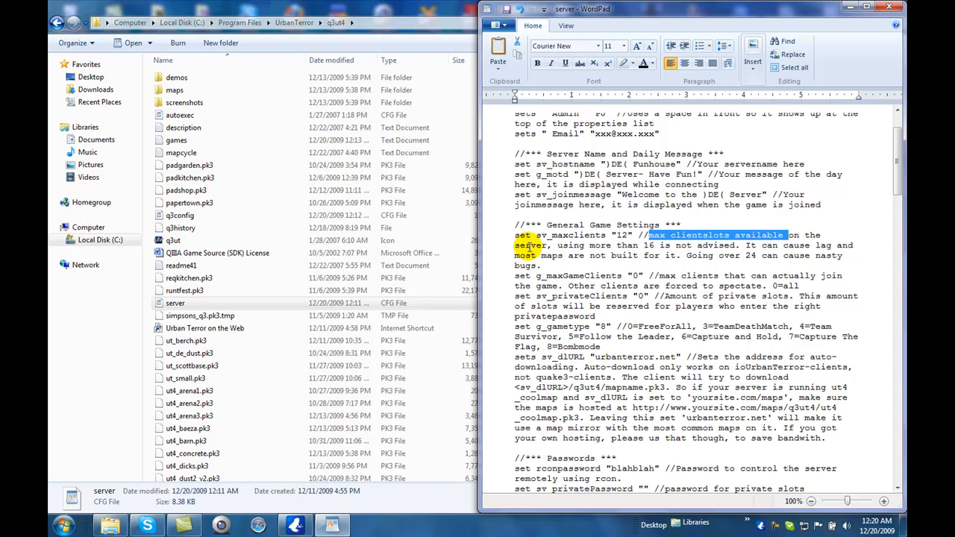
scroll("down", 3)
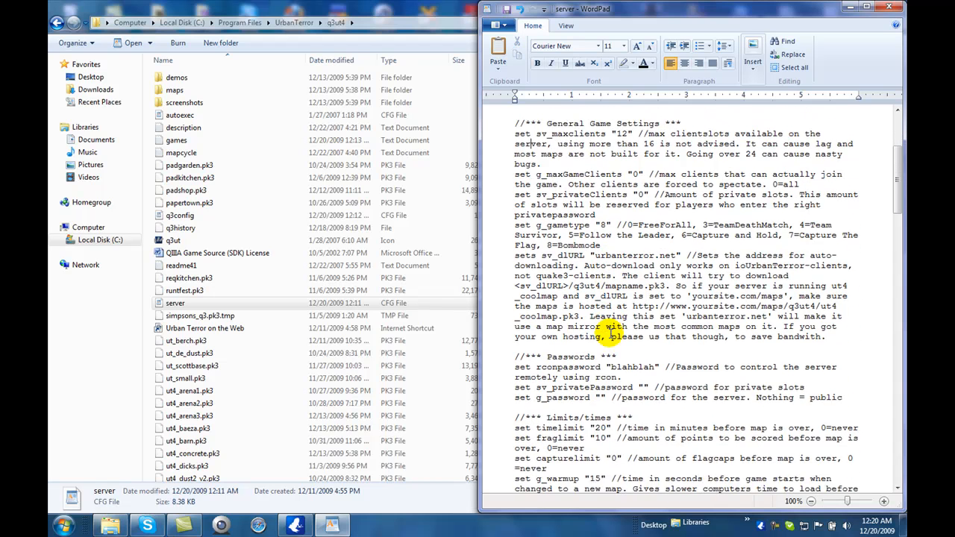
scroll("down", 3)
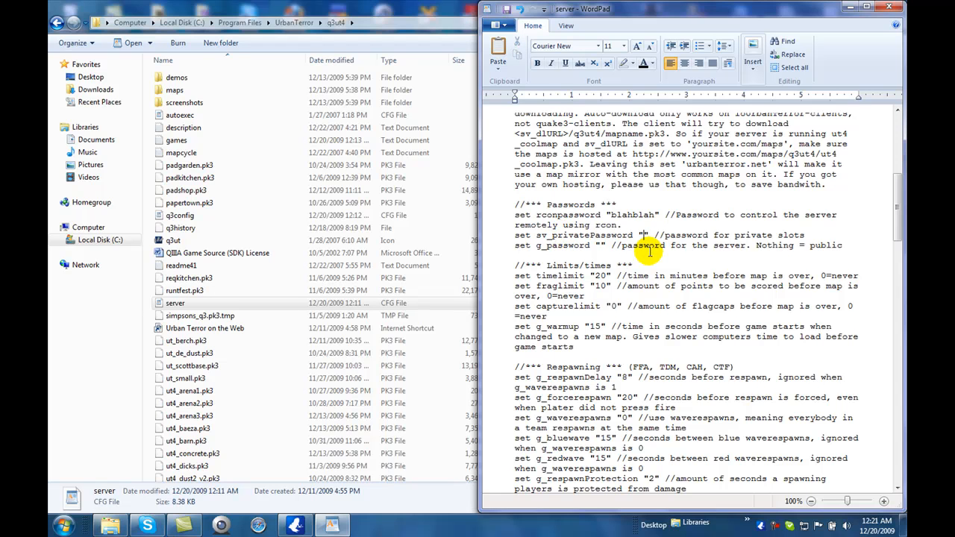
scroll("down", 3)
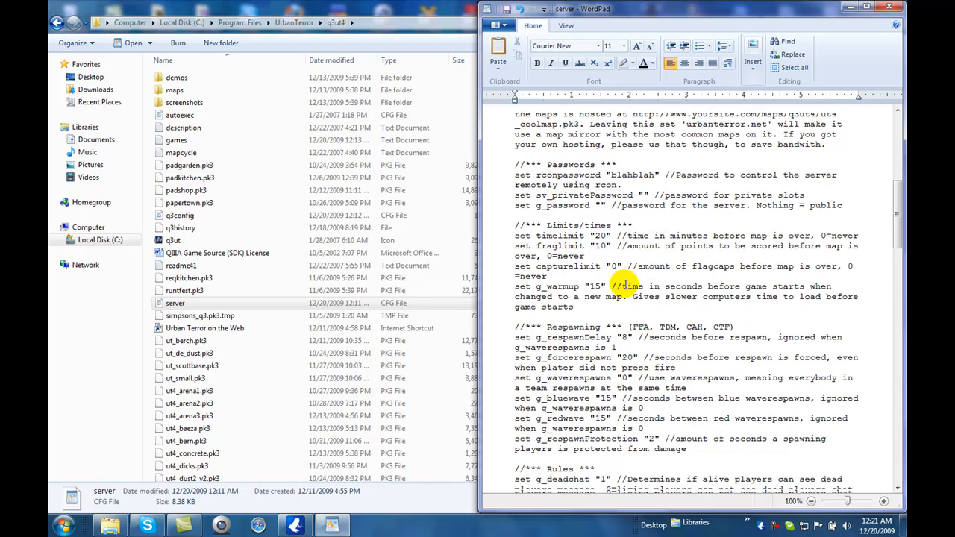
scroll("down", 3)
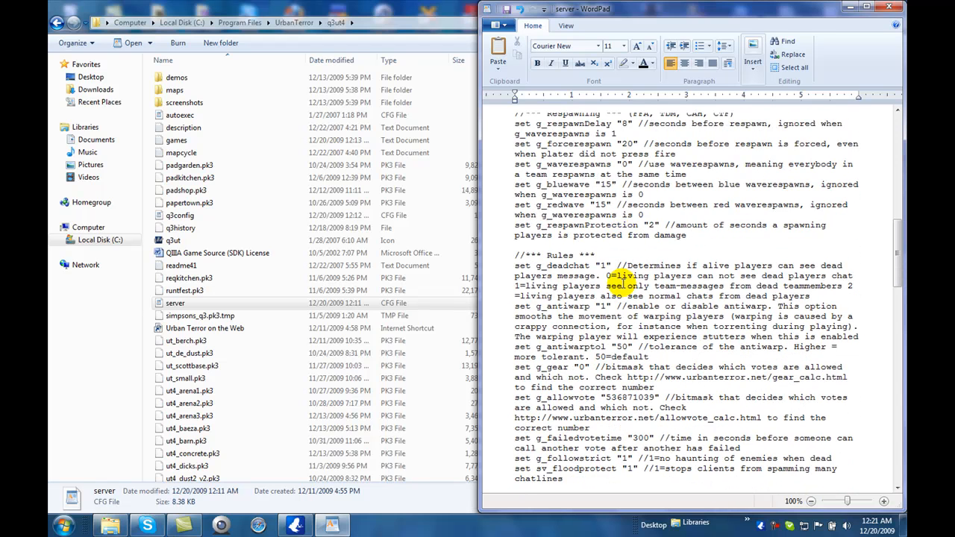
scroll("down", 3)
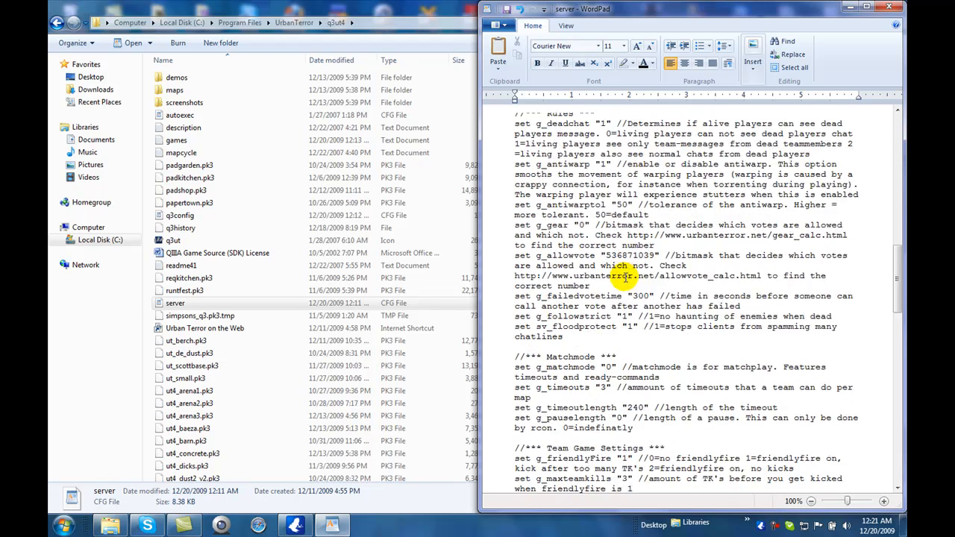
scroll("down", 3)
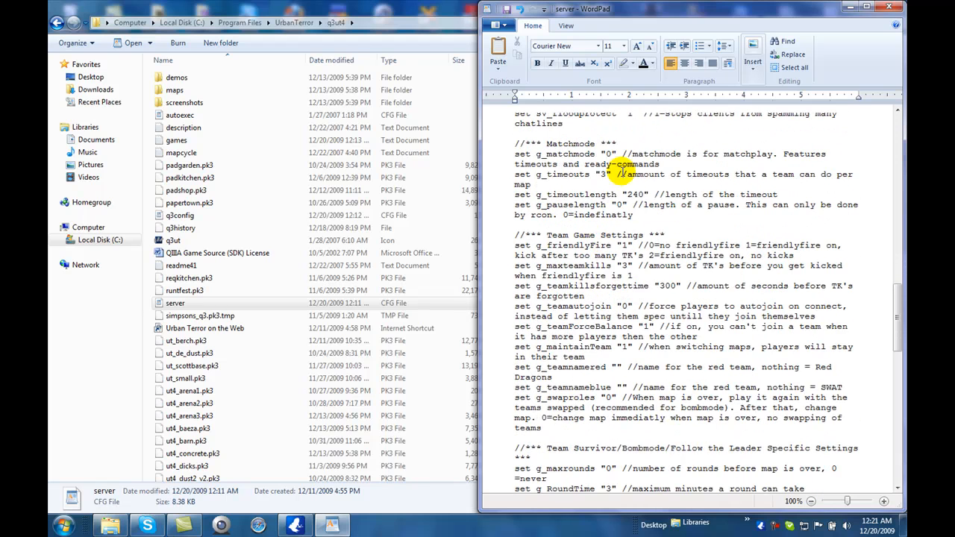
scroll("down", 3)
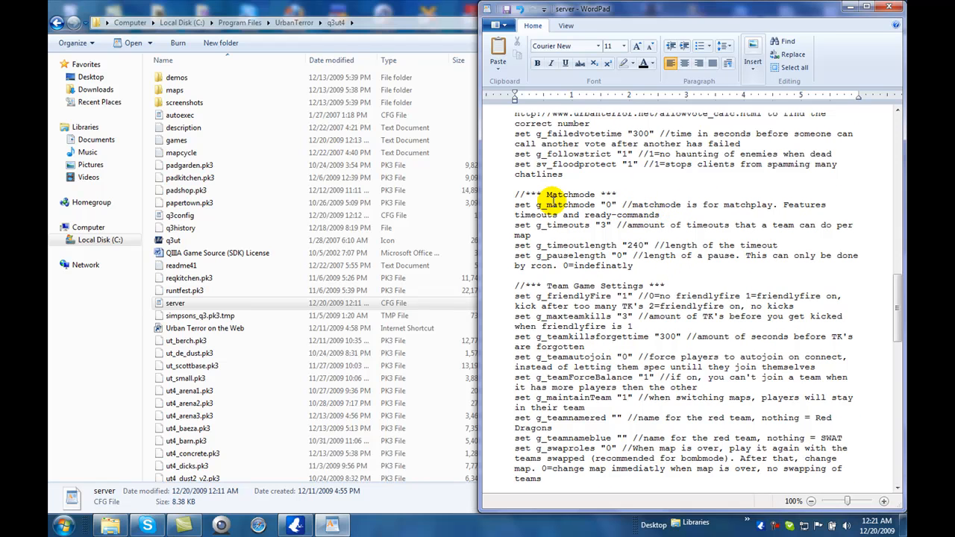
scroll("down", 3)
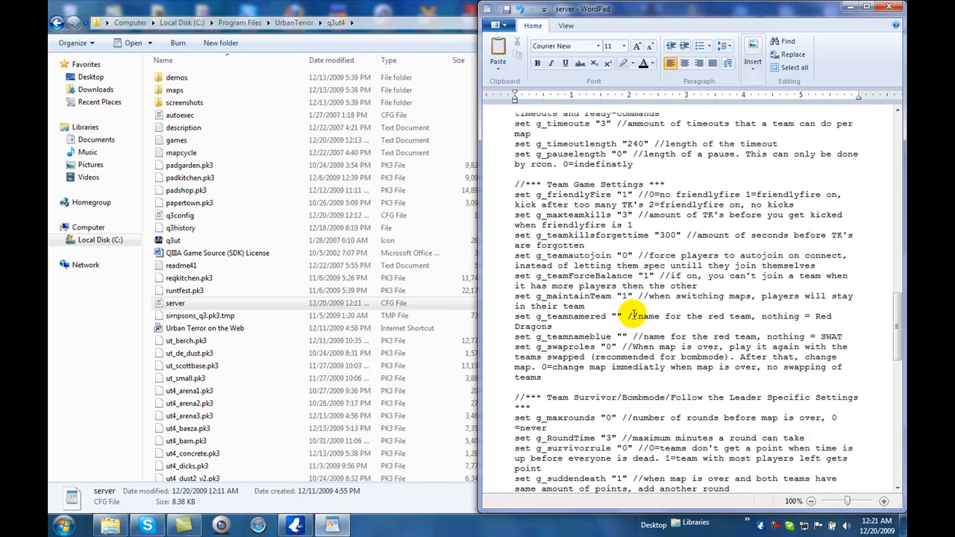
scroll("down", 3)
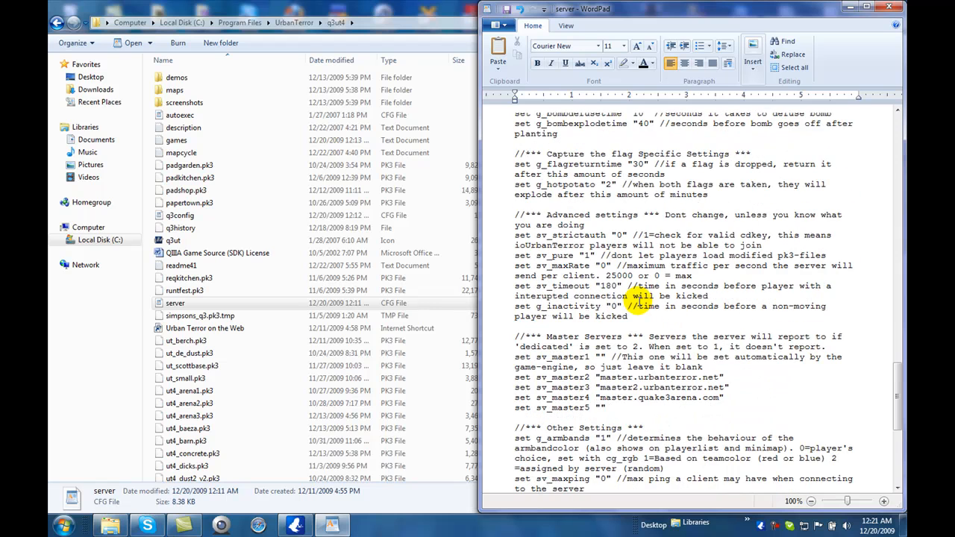
scroll("down", 3)
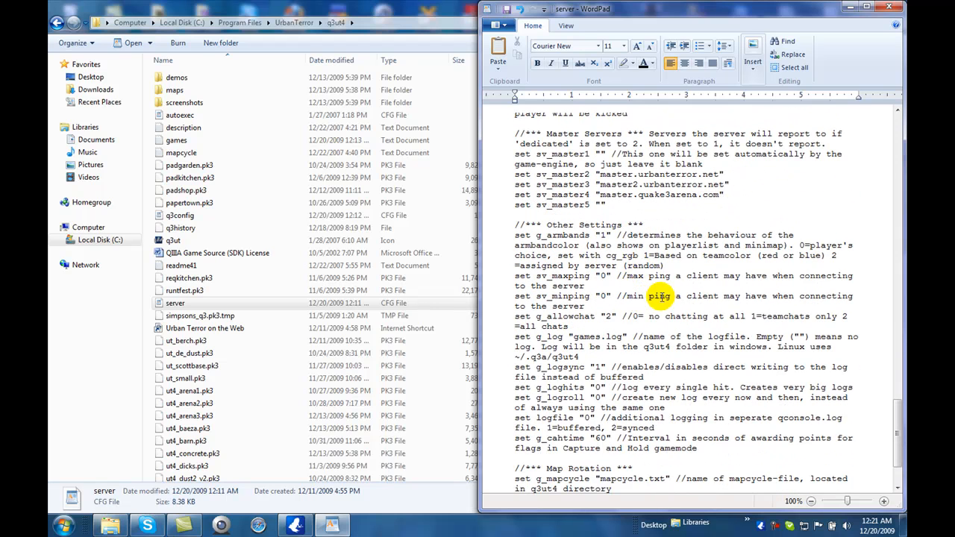
scroll("down", 3)
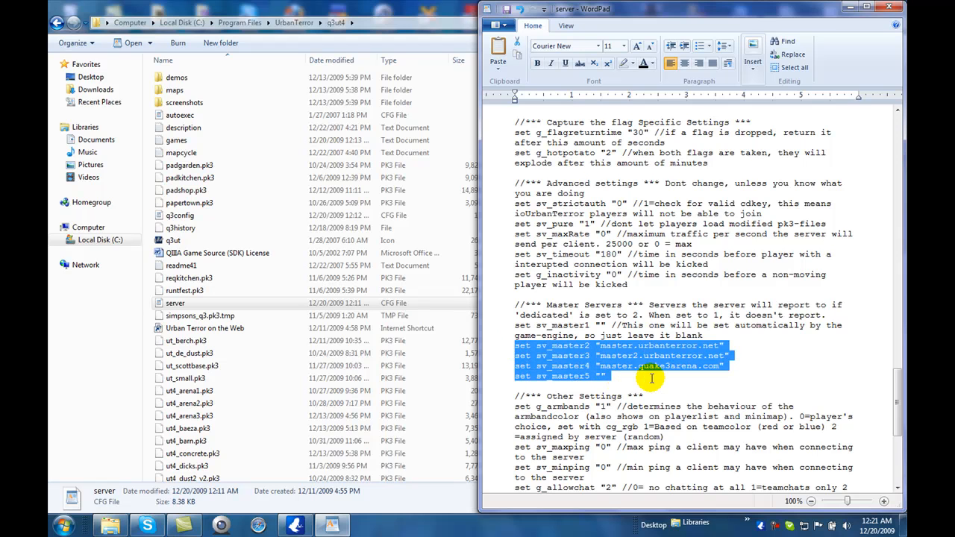
left_click(610, 376)
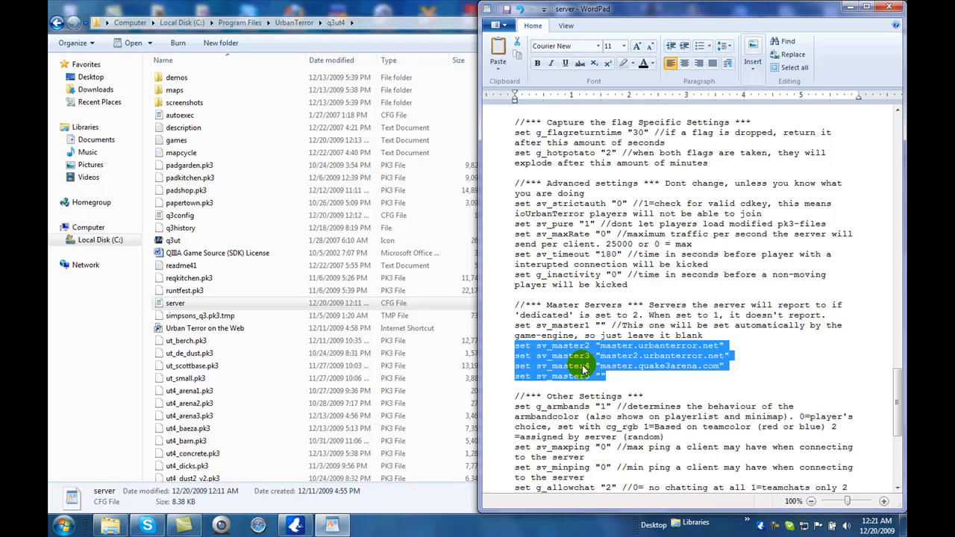
left_click(690, 365)
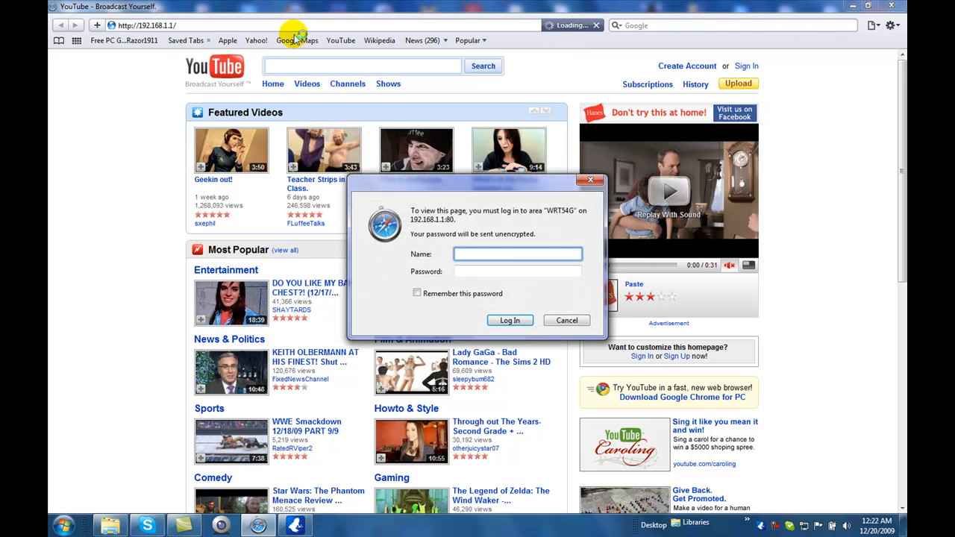
Log in to the router at 192.168.1.1 as admin to reach the Linksys setup page
left_click(517, 254)
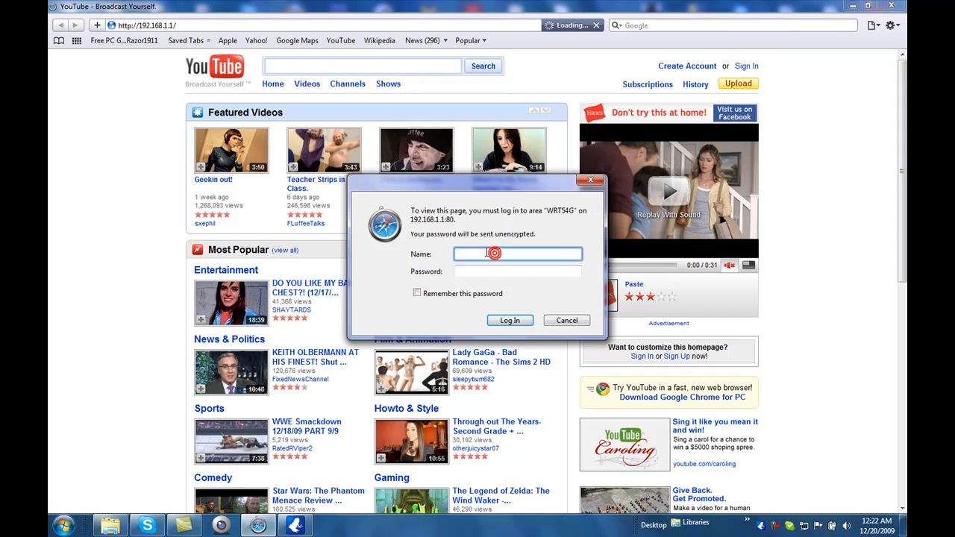
type("admin")
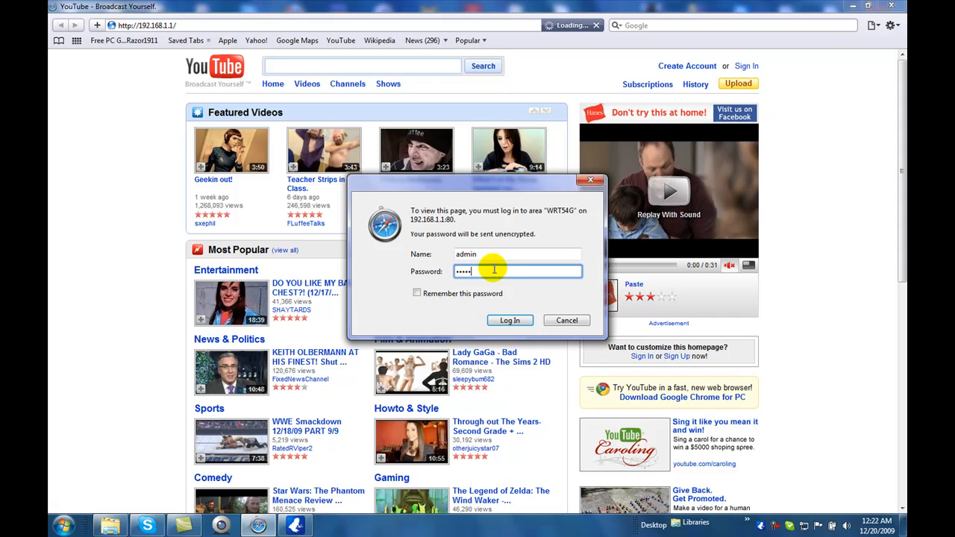
left_click(510, 319)
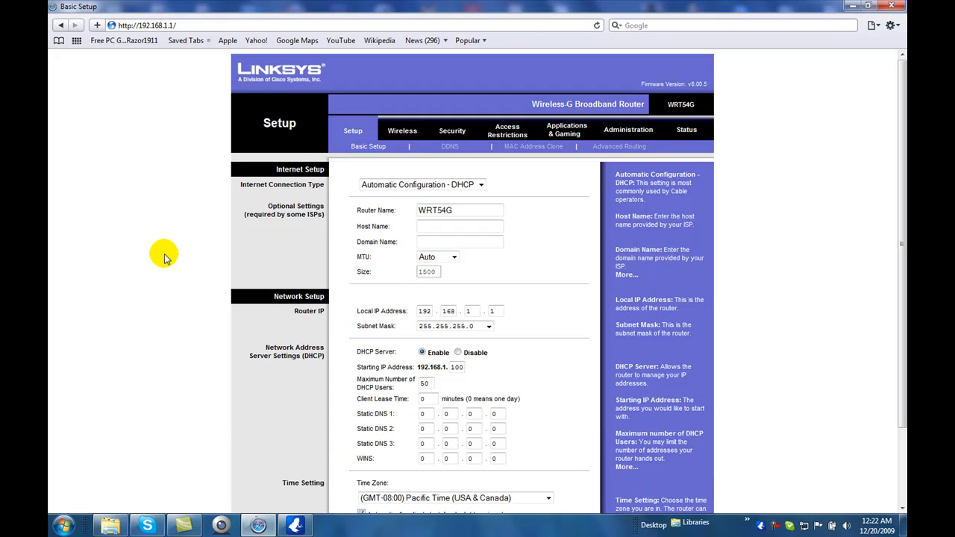
mouse_move(217, 243)
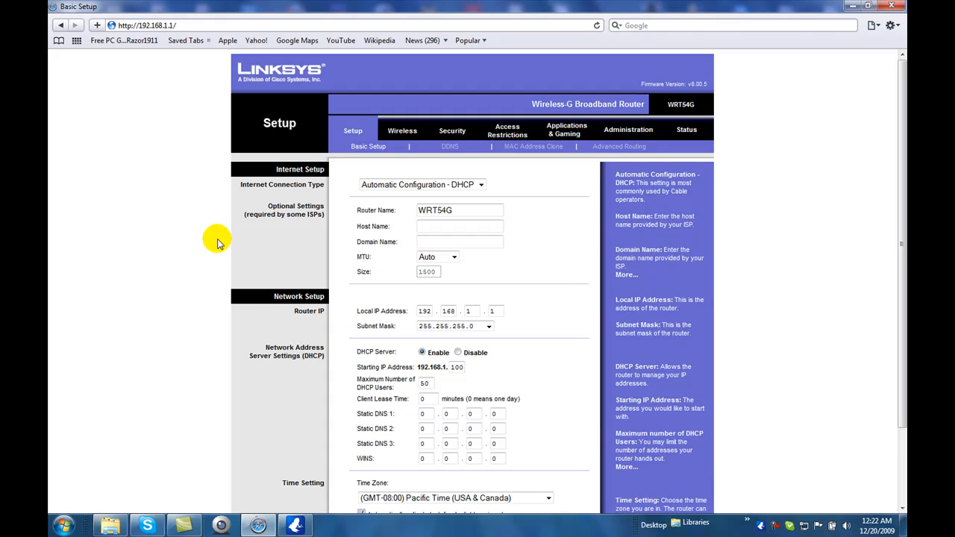
mouse_move(450, 215)
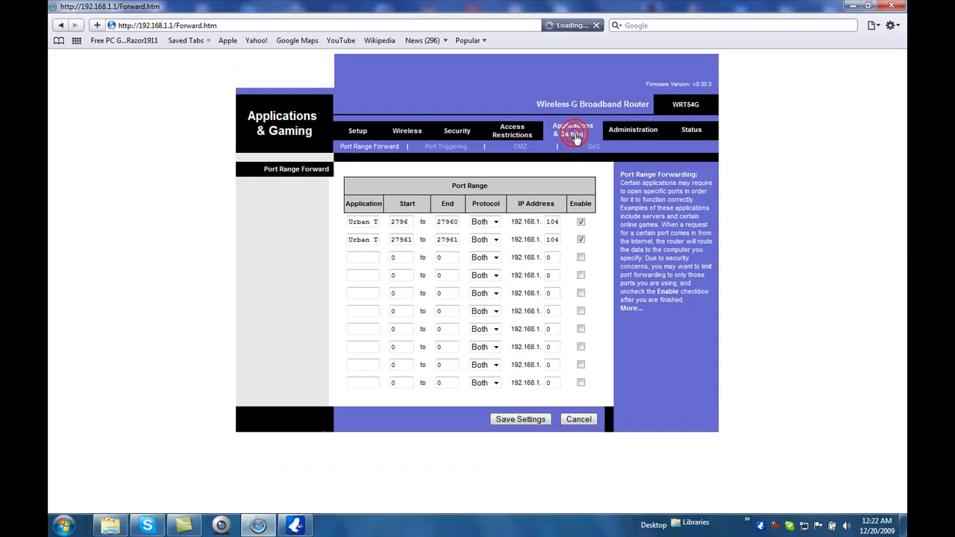
Add Urban Terror port range forwarding rules for ports 27960 and 27961 with protocol set
left_click(574, 128)
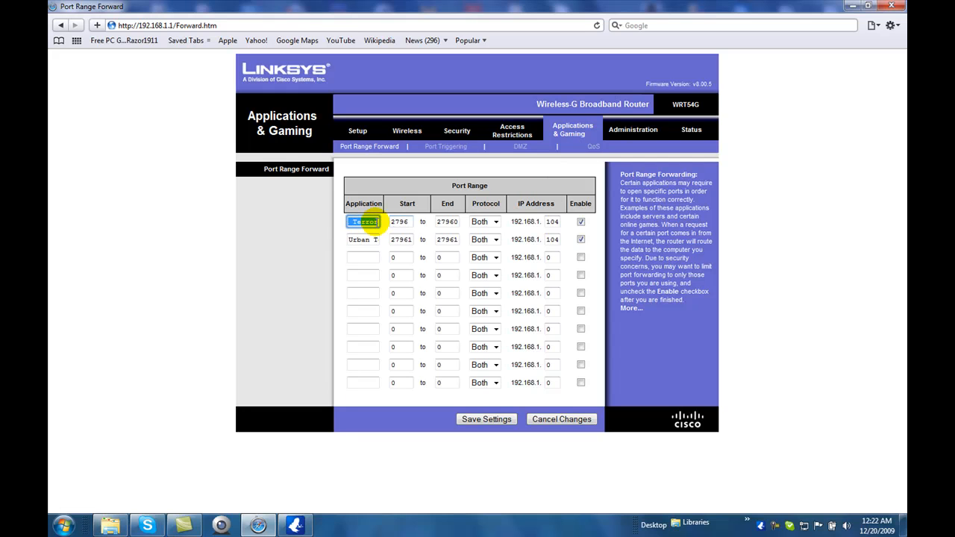
left_click(400, 221)
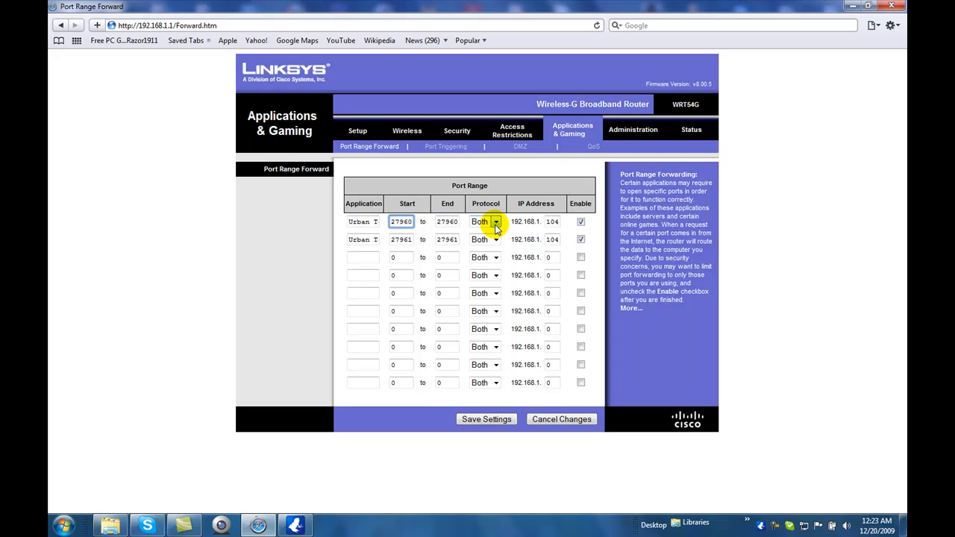
left_click(495, 221)
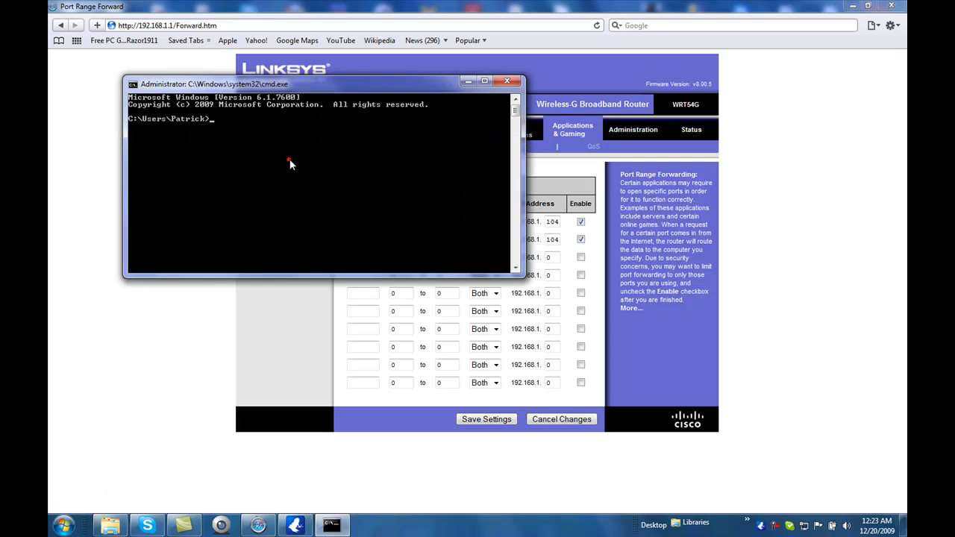
Run ipconfig to read the PC's IPv4 address 192.168.1.104, then close Command Prompt
type("ipconf")
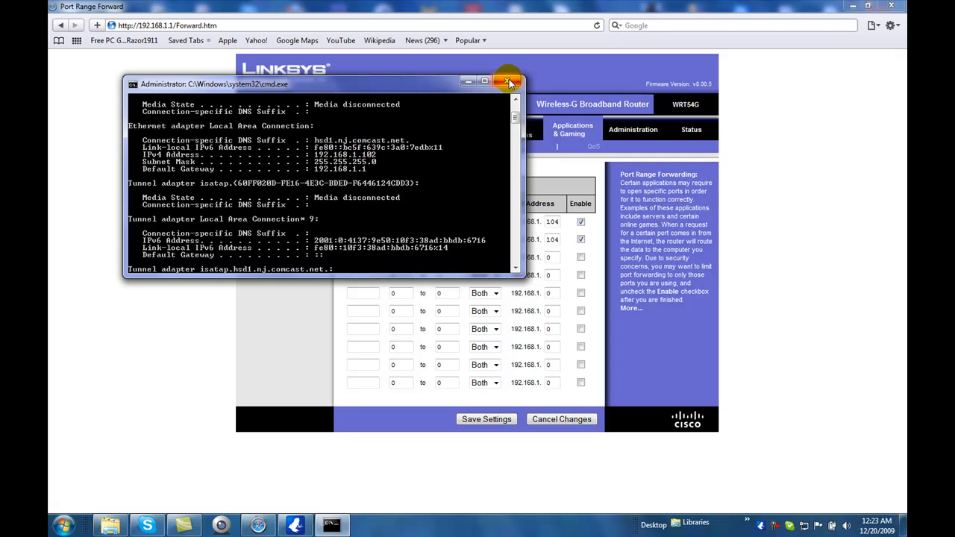
left_click(507, 84)
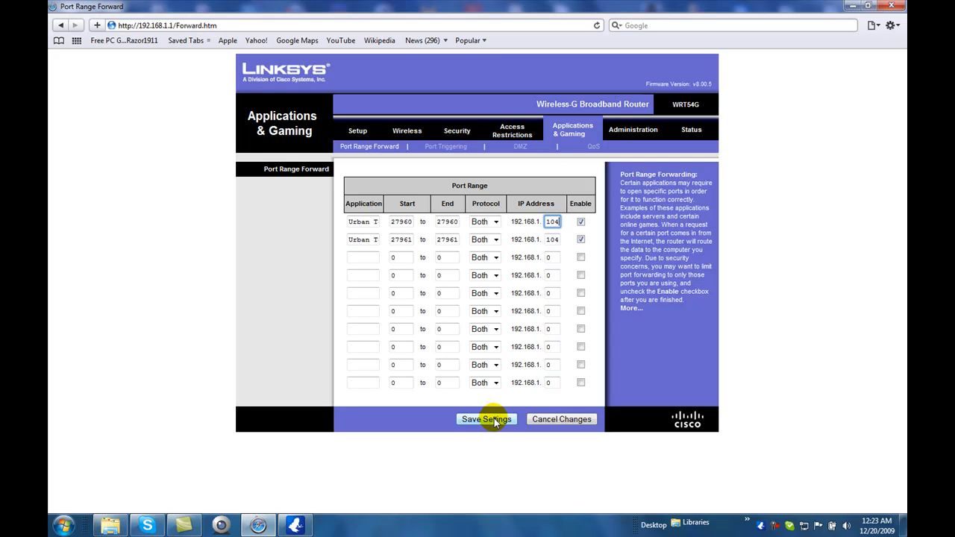
Save the port forwarding settings and continue past the router's success page
left_click(487, 418)
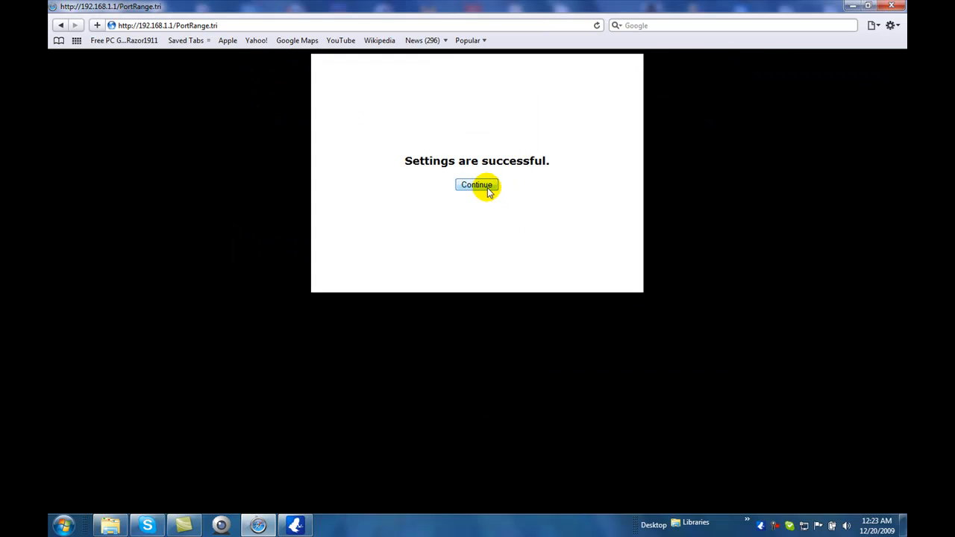
left_click(476, 185)
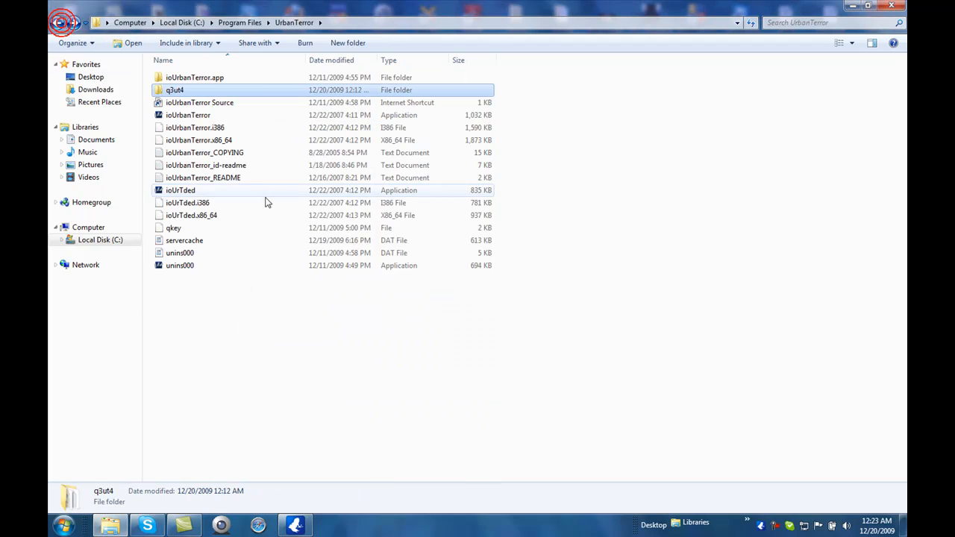
mouse_move(201, 191)
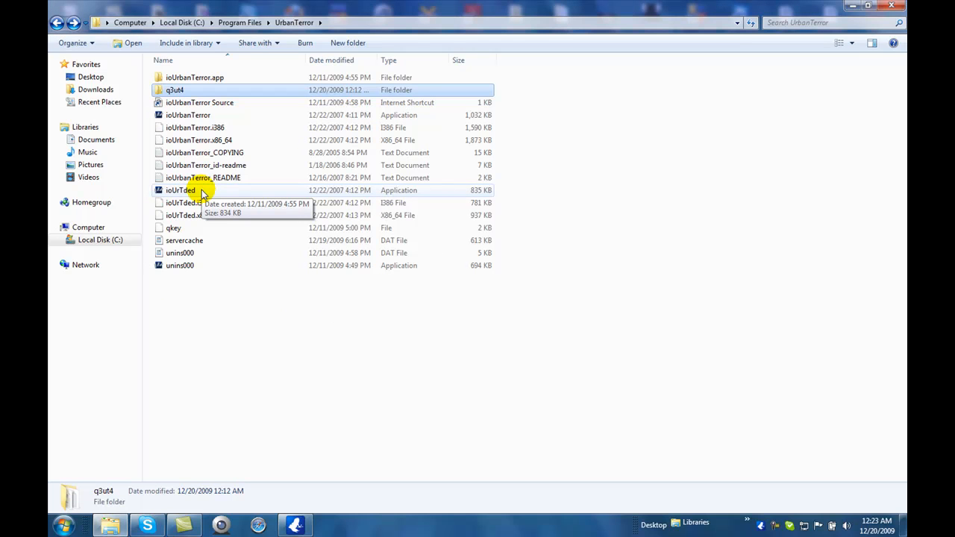
Select the ioUrTded dedicated server application in the UrbanTerror folder
left_click(181, 189)
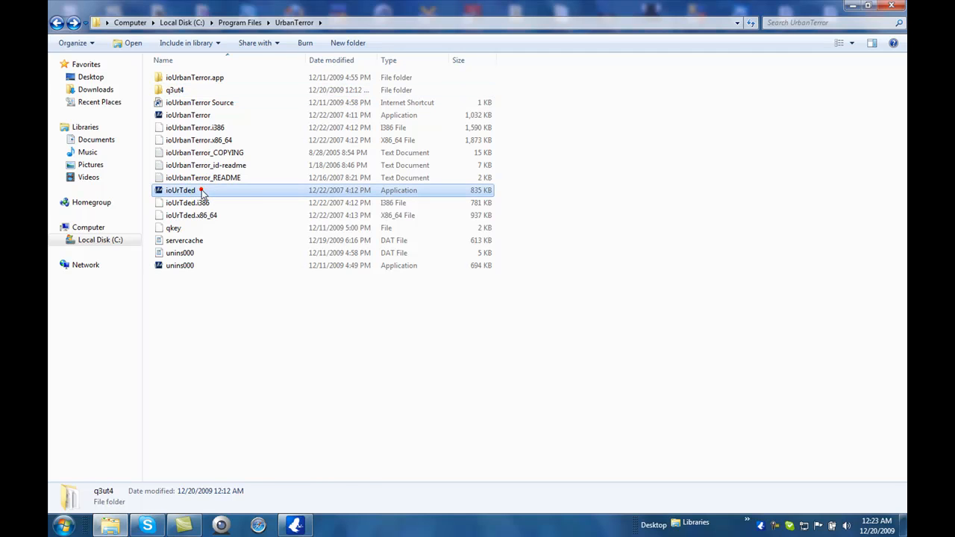
mouse_move(200, 191)
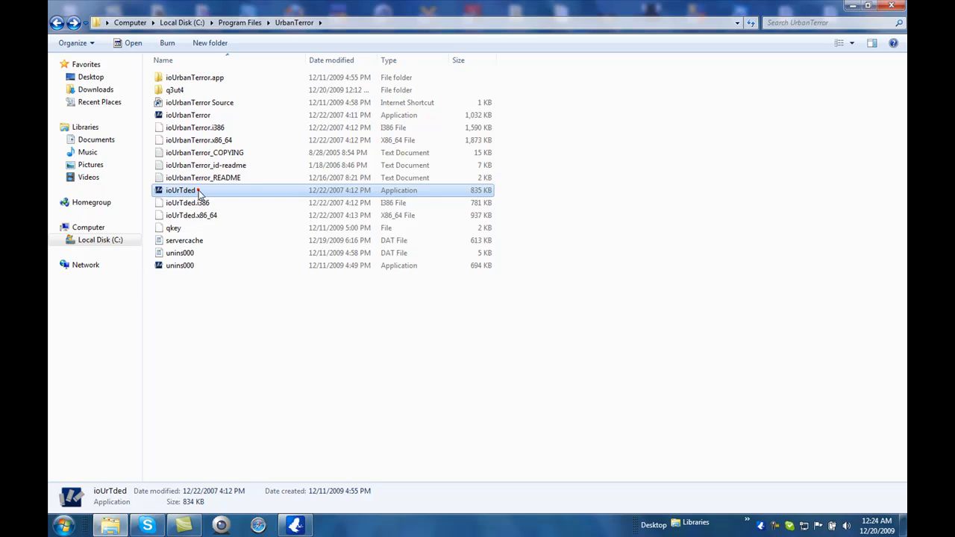
Launch the ioUrTded dedicated server and enter exec server.cfg in its console
double_click(183, 189)
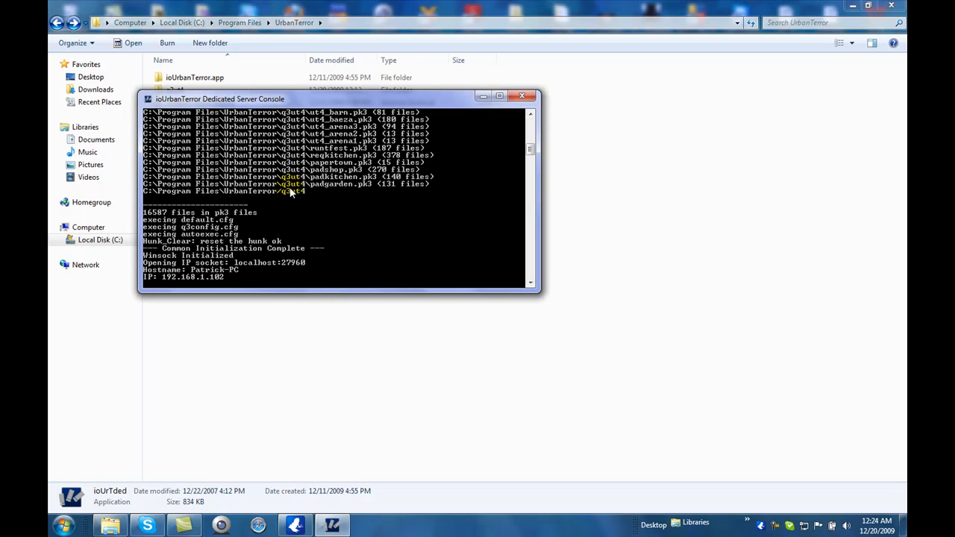
mouse_move(284, 212)
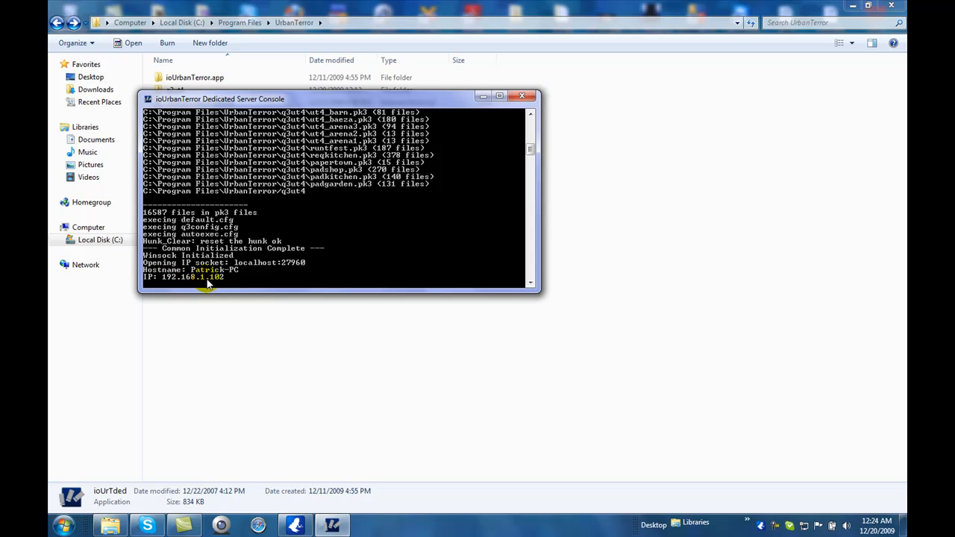
mouse_move(218, 290)
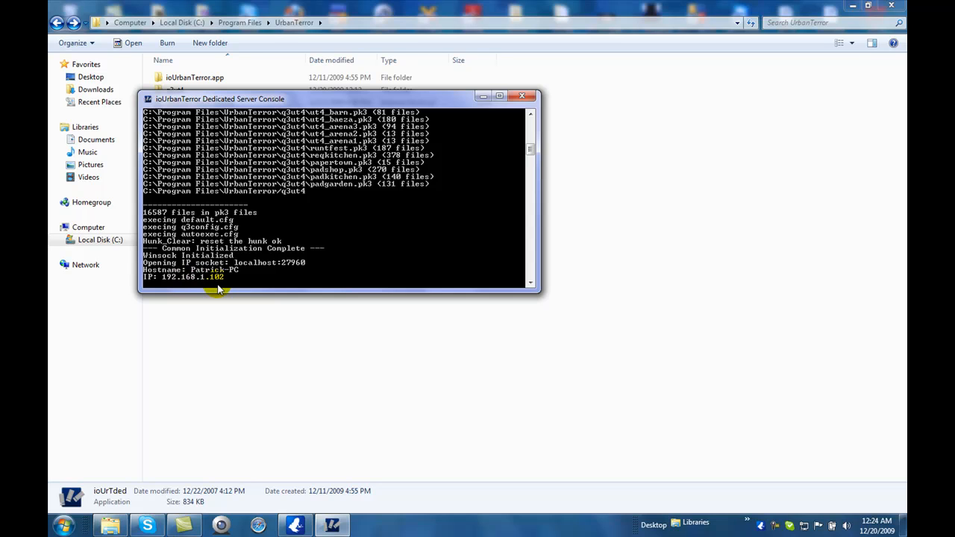
type("exec")
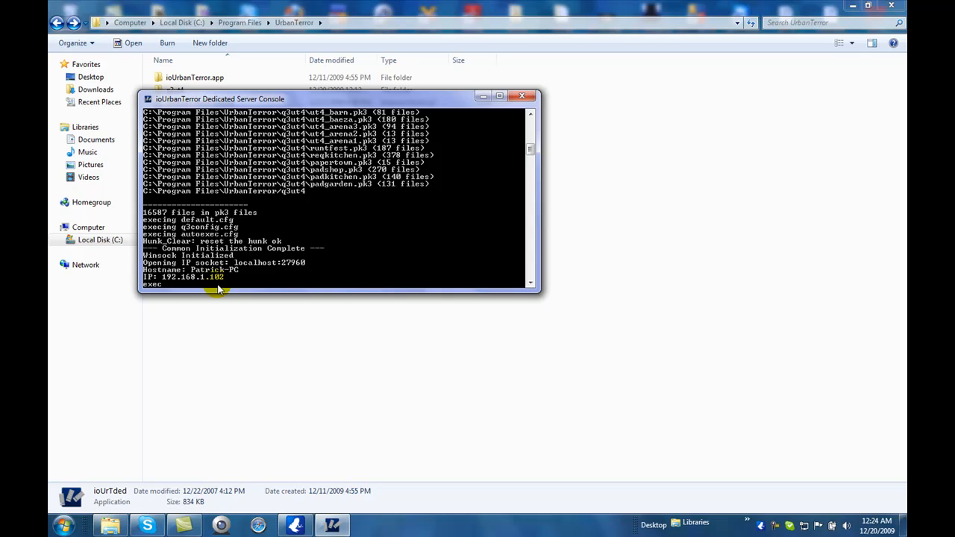
type("server.cfg")
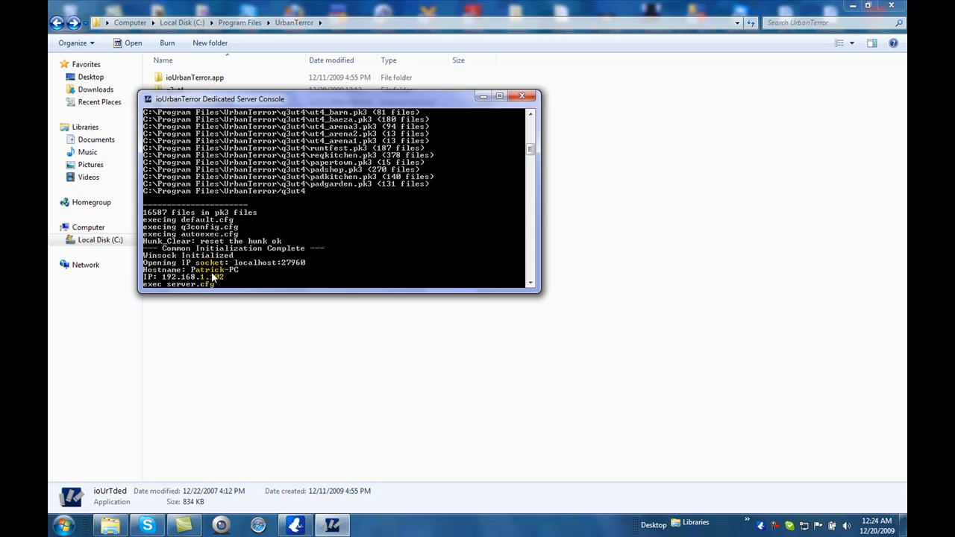
mouse_move(276, 239)
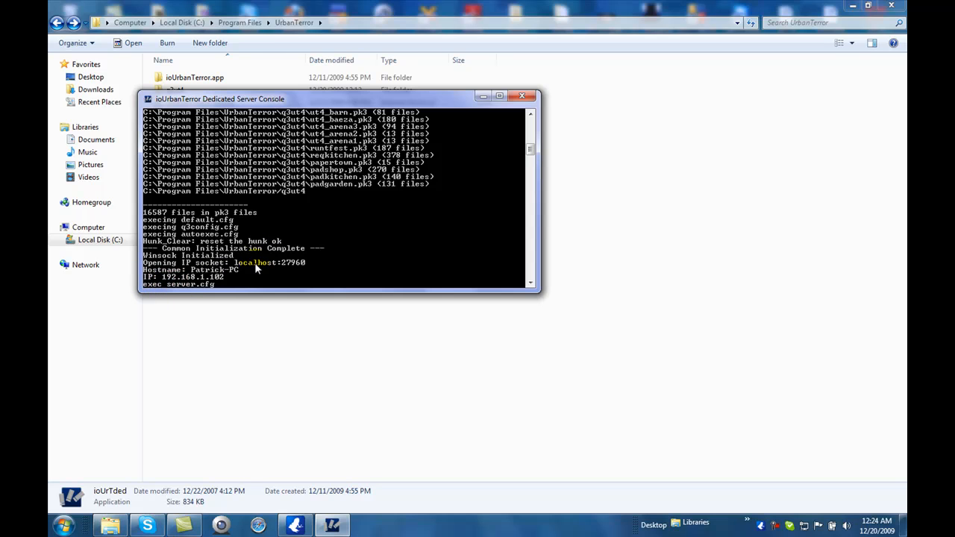
mouse_move(257, 278)
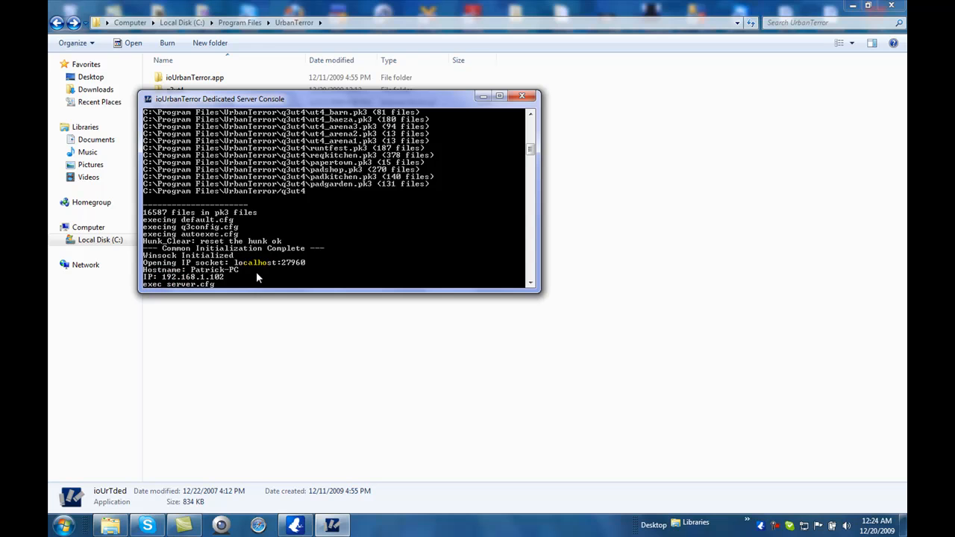